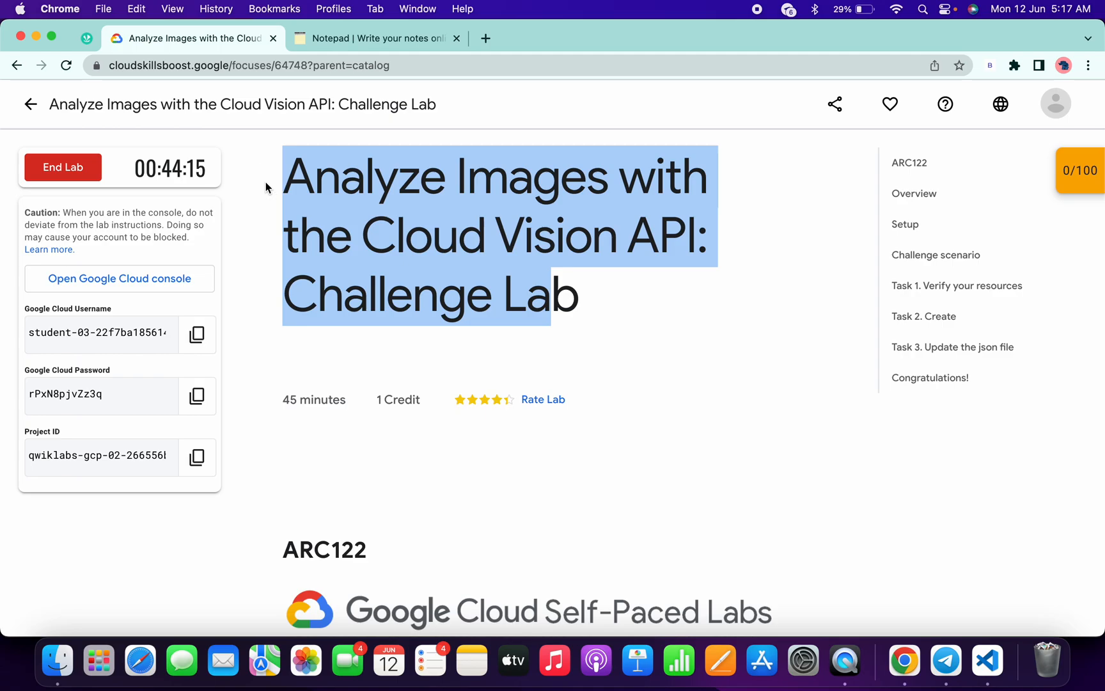
- Accept the Cloud Console terms, reach APIs & Services Credentials and start creating a new API key
left_click(119, 279)
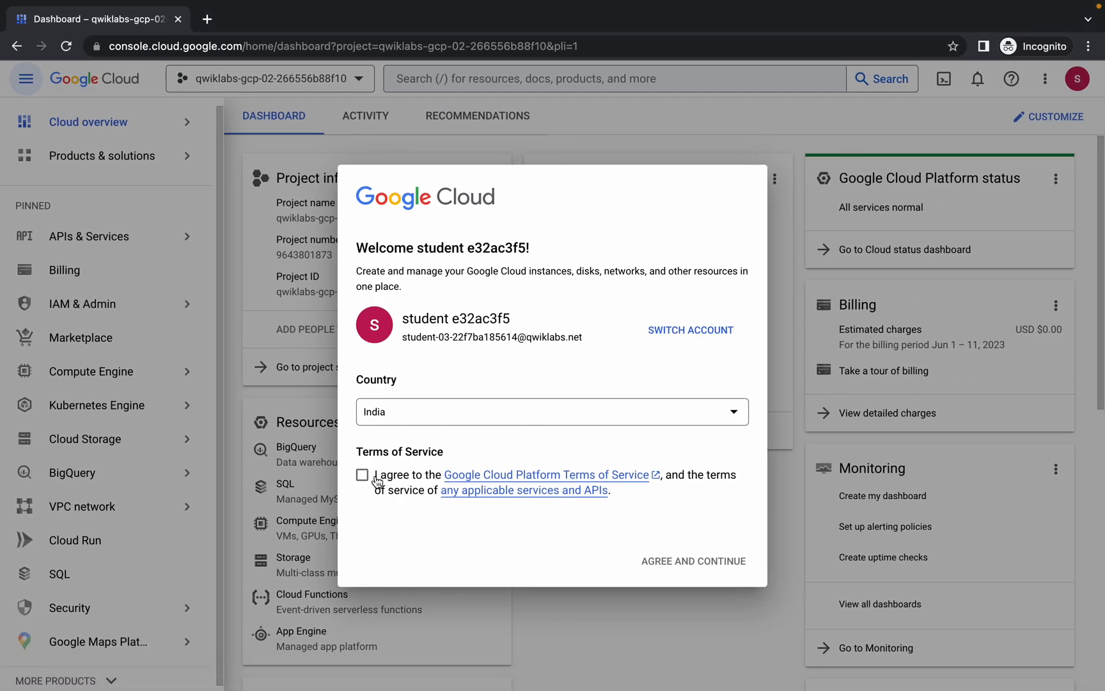
left_click(362, 475)
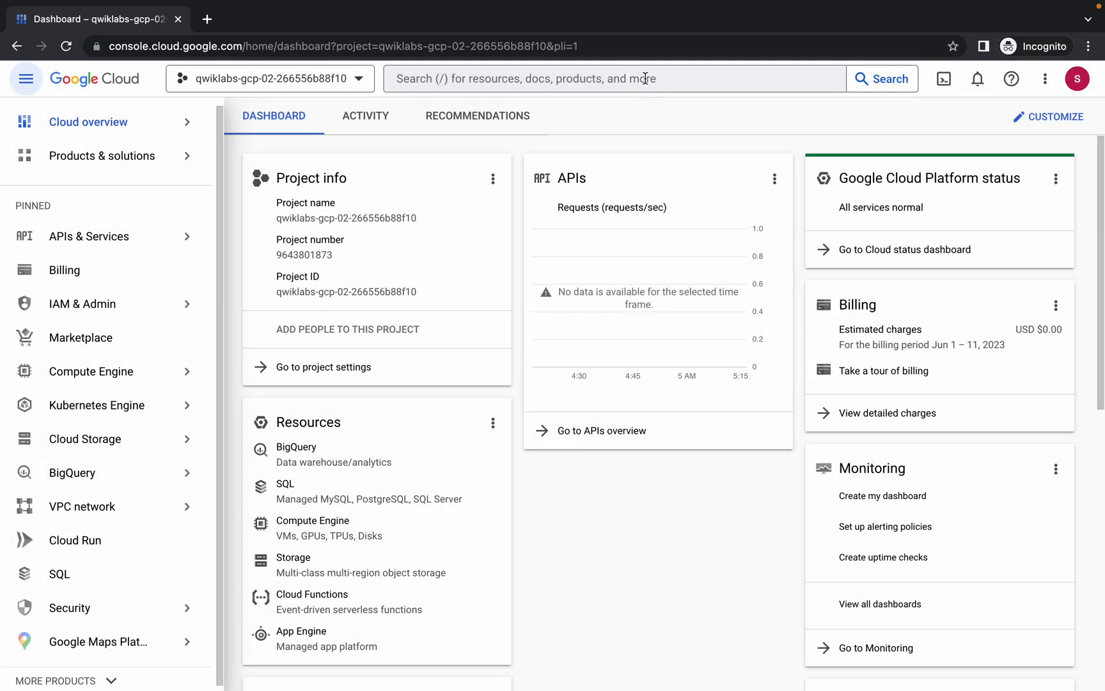
type("API gateway")
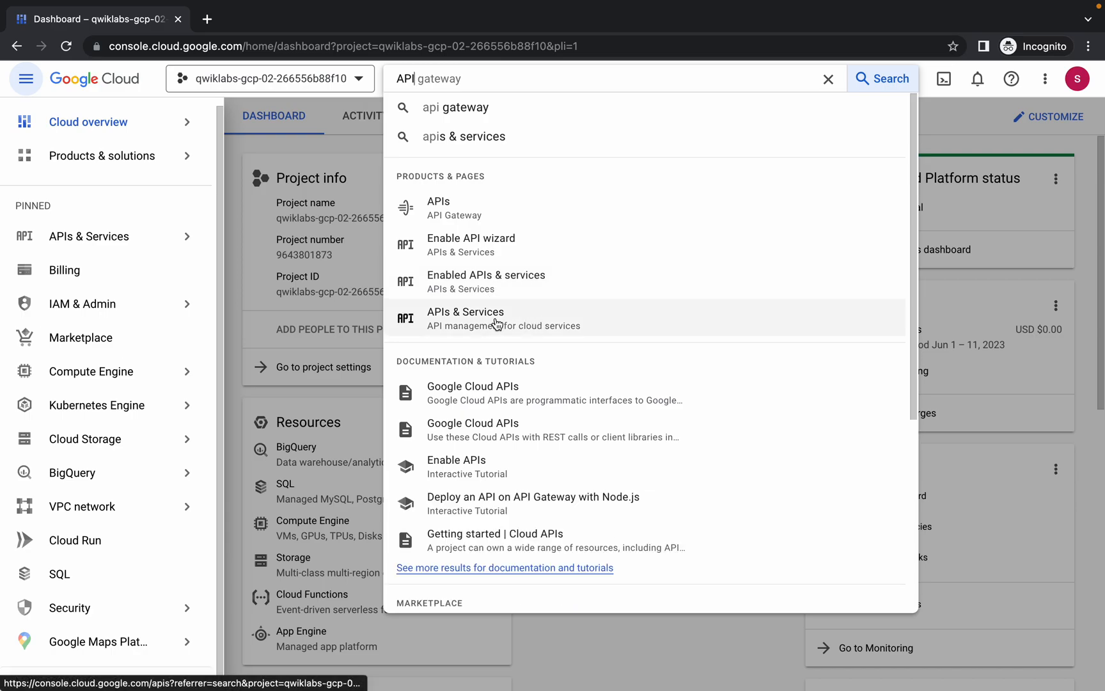
left_click(494, 319)
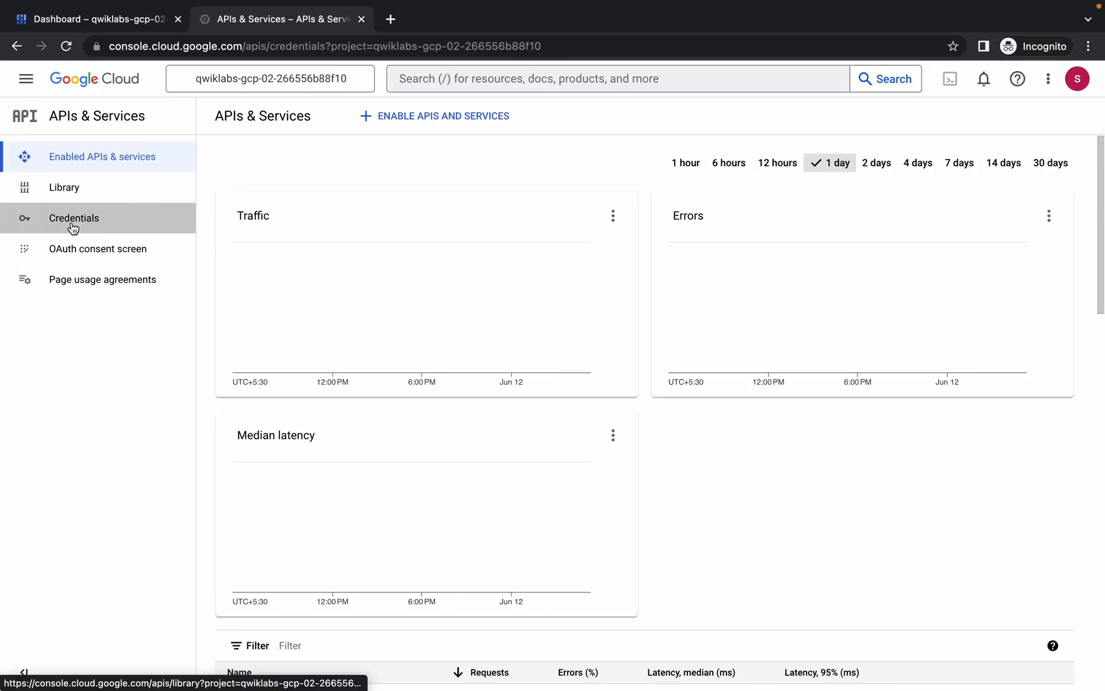
left_click(74, 217)
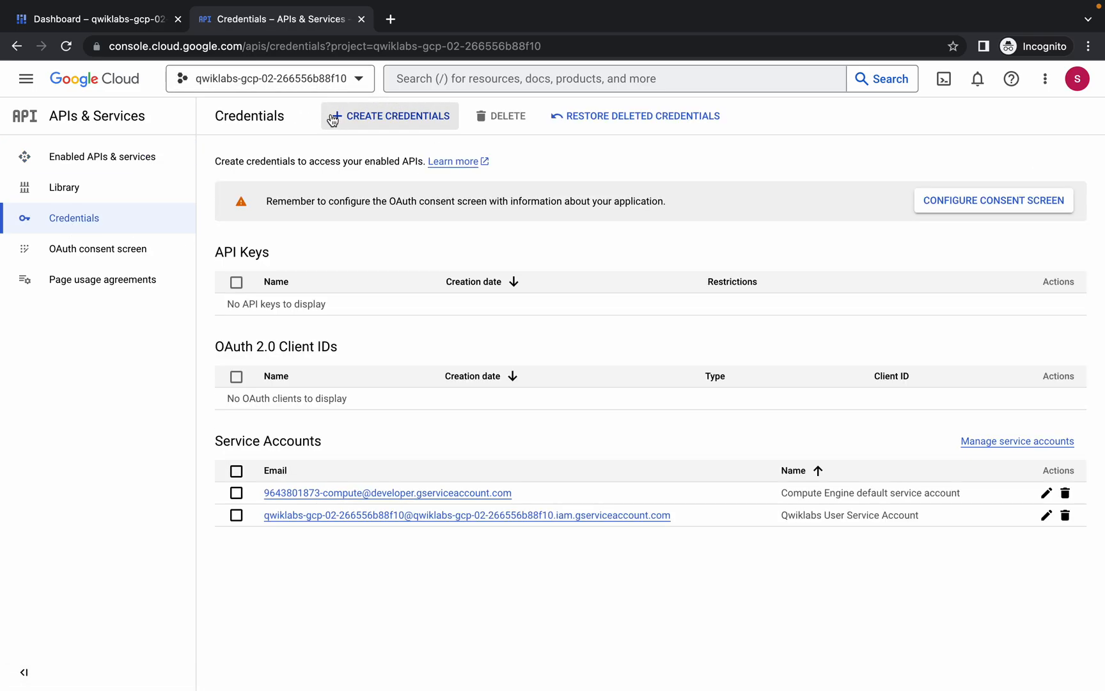
left_click(389, 115)
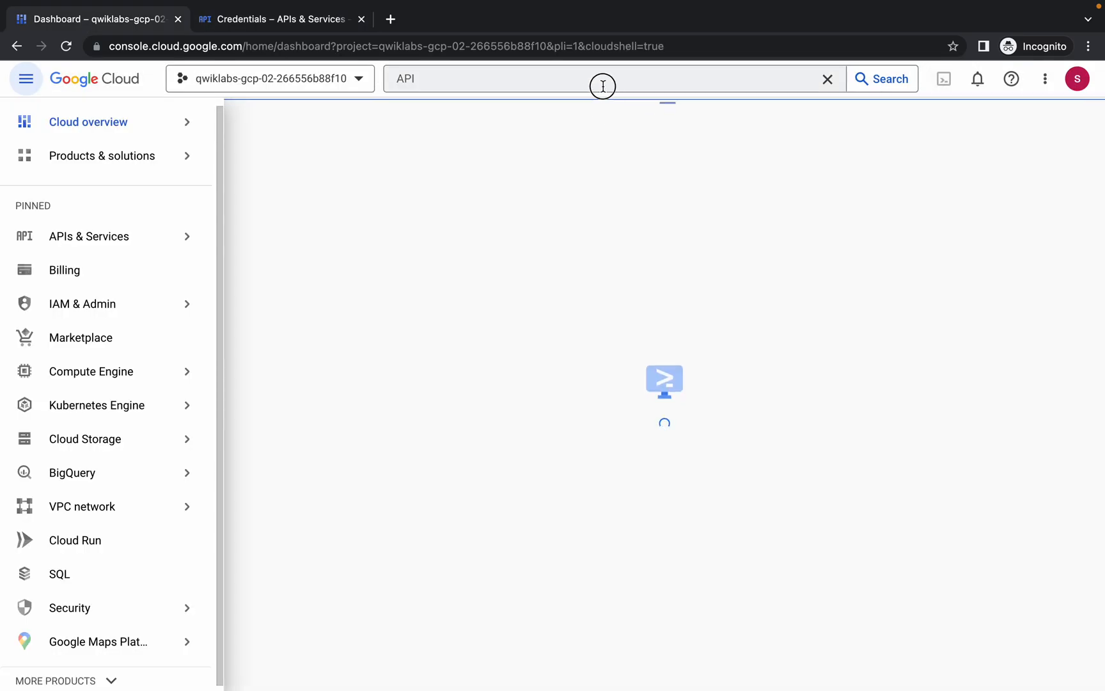
- Return to the lab instructions and bring up the Telegram channel for the script
left_click(943, 78)
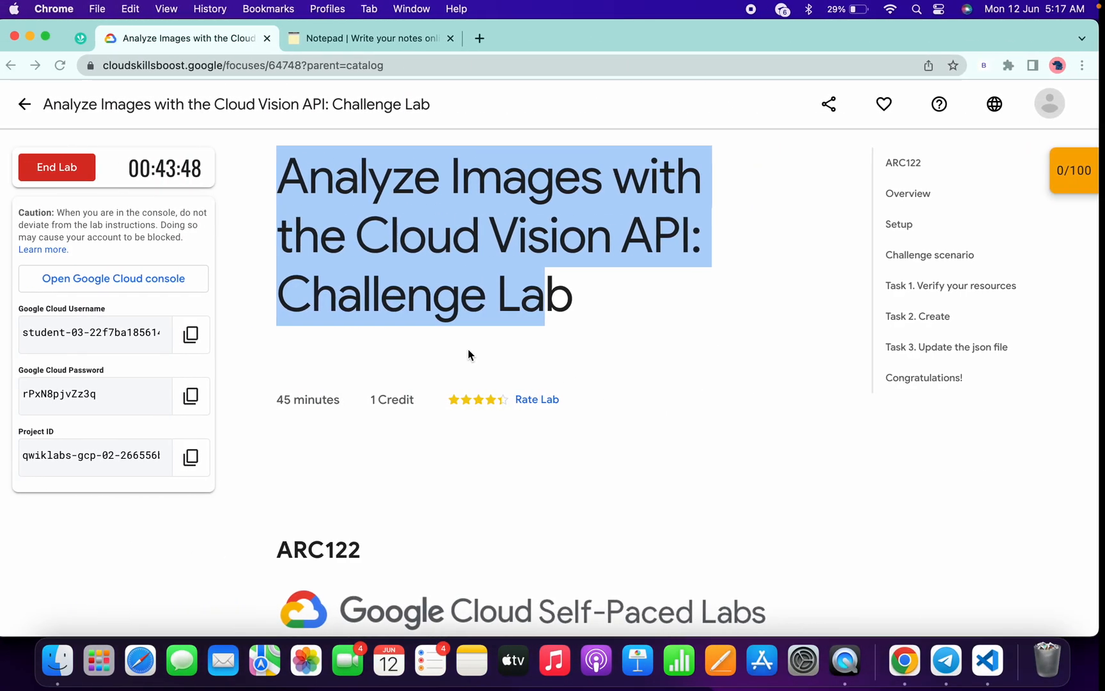
scroll("down", 3)
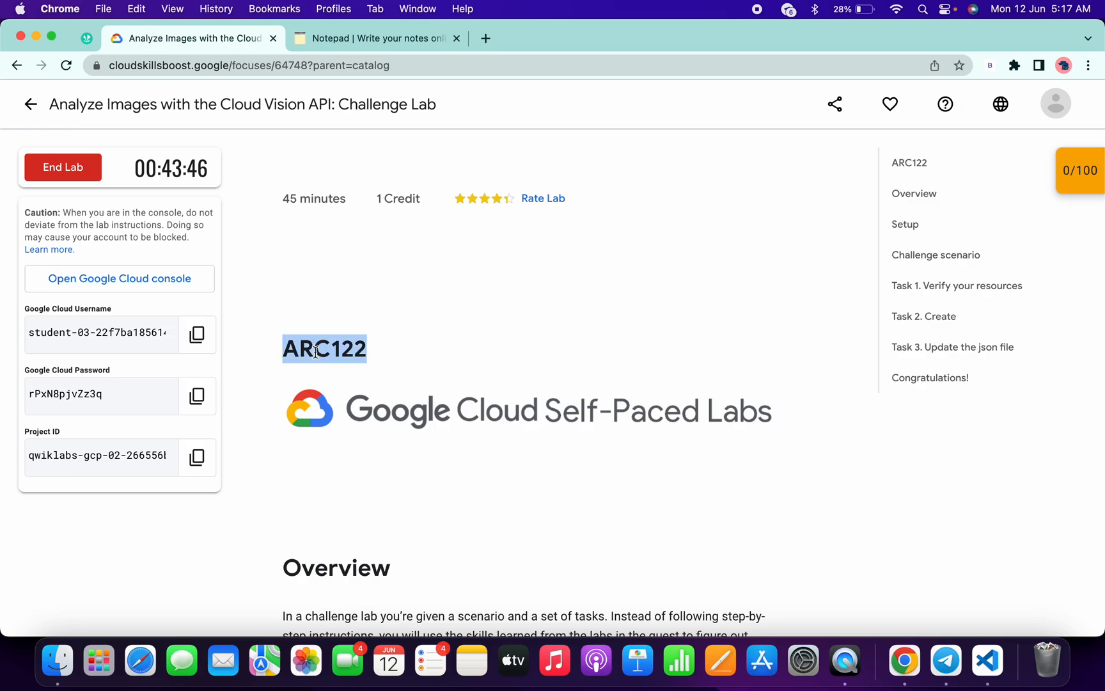
left_click(945, 660)
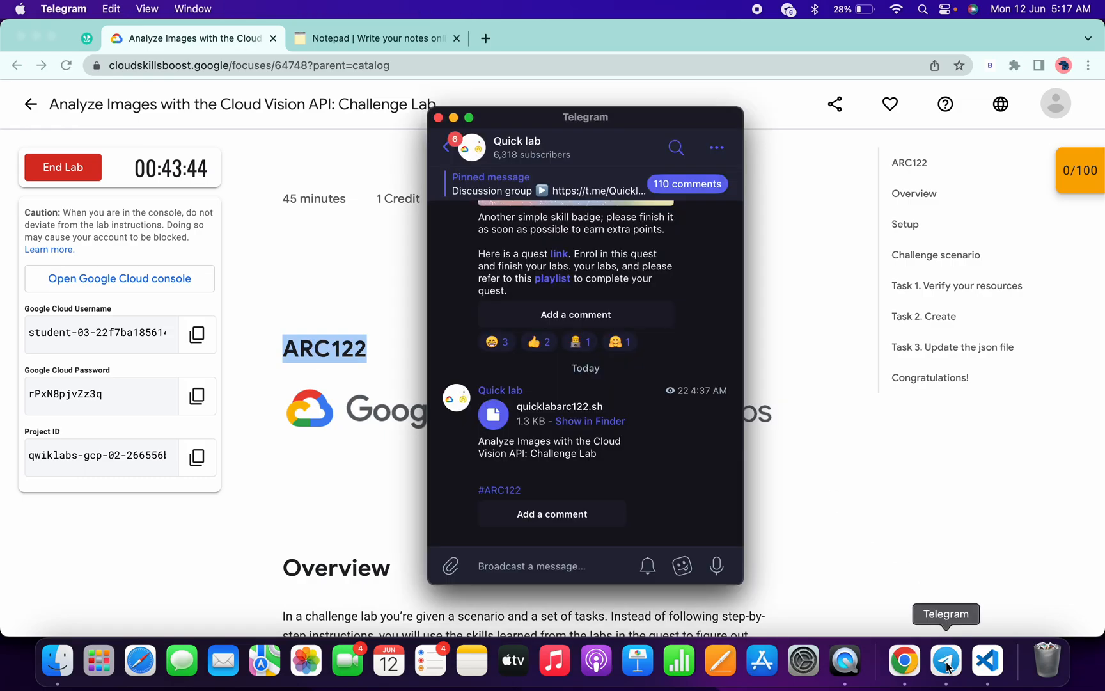
- Search the Quick lab channel for #ARC122 to find the quicklabarc122.sh script post
left_click(675, 147)
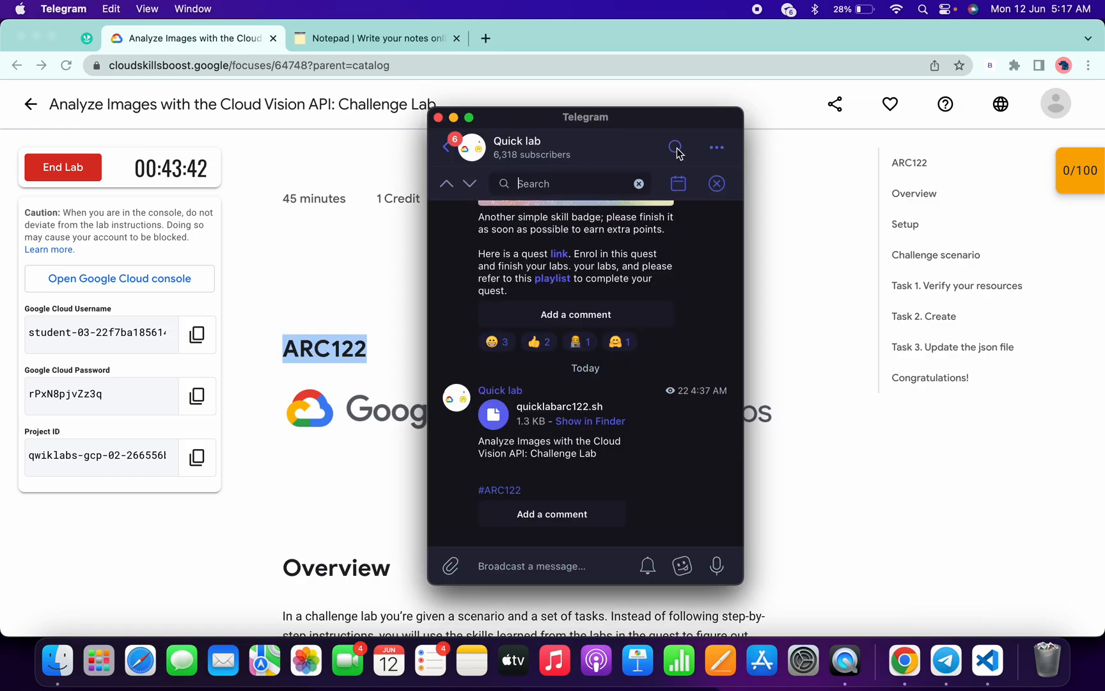
type("#ARC122")
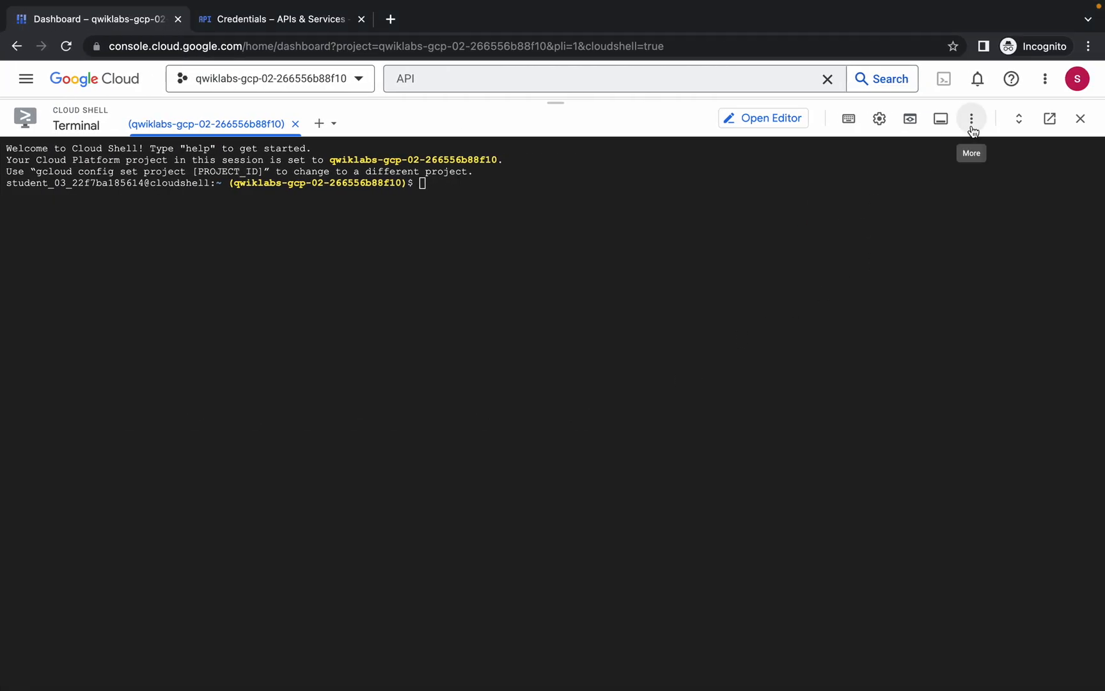
- Upload quicklabarc122.sh from Downloads into the Cloud Shell home directory
left_click(971, 118)
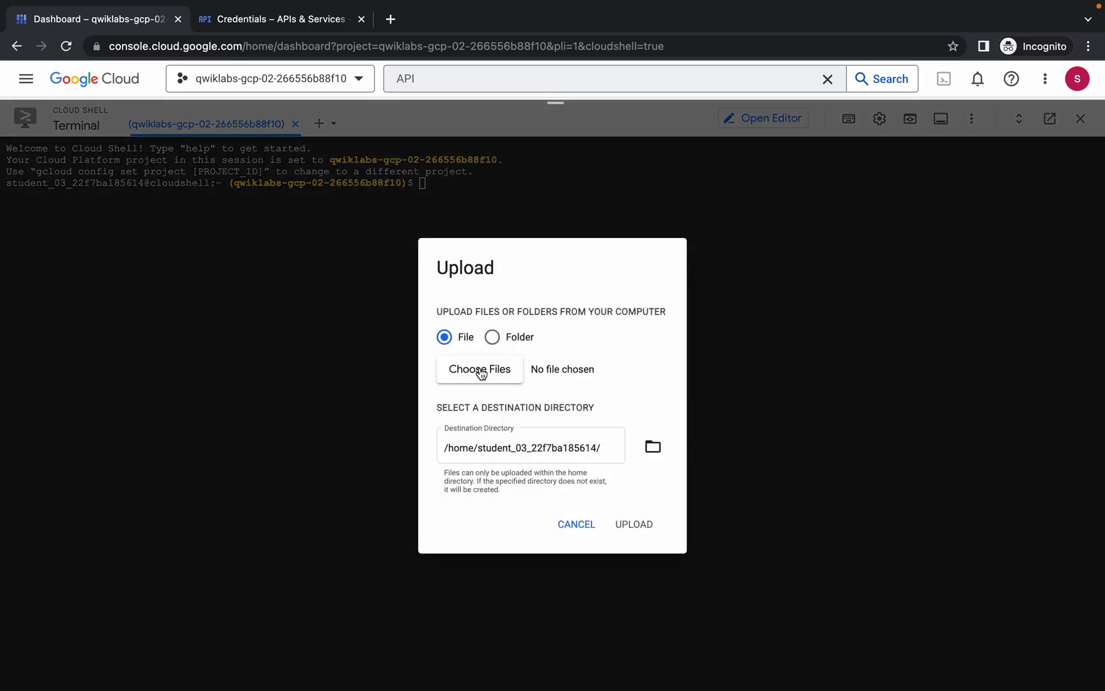
left_click(480, 368)
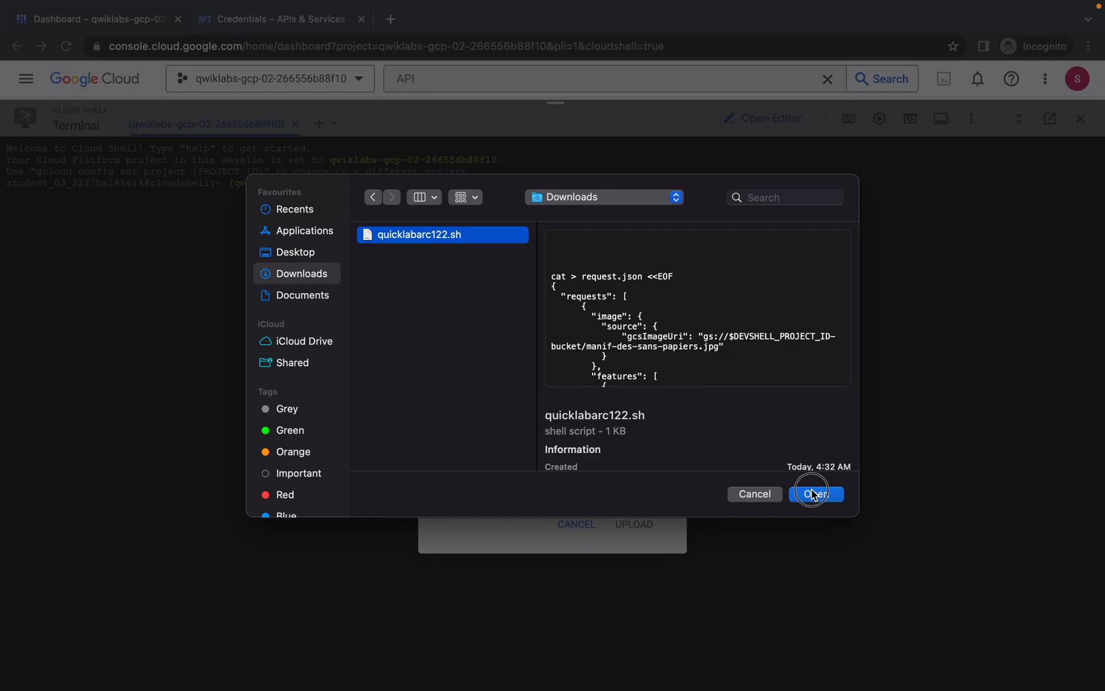
left_click(816, 494)
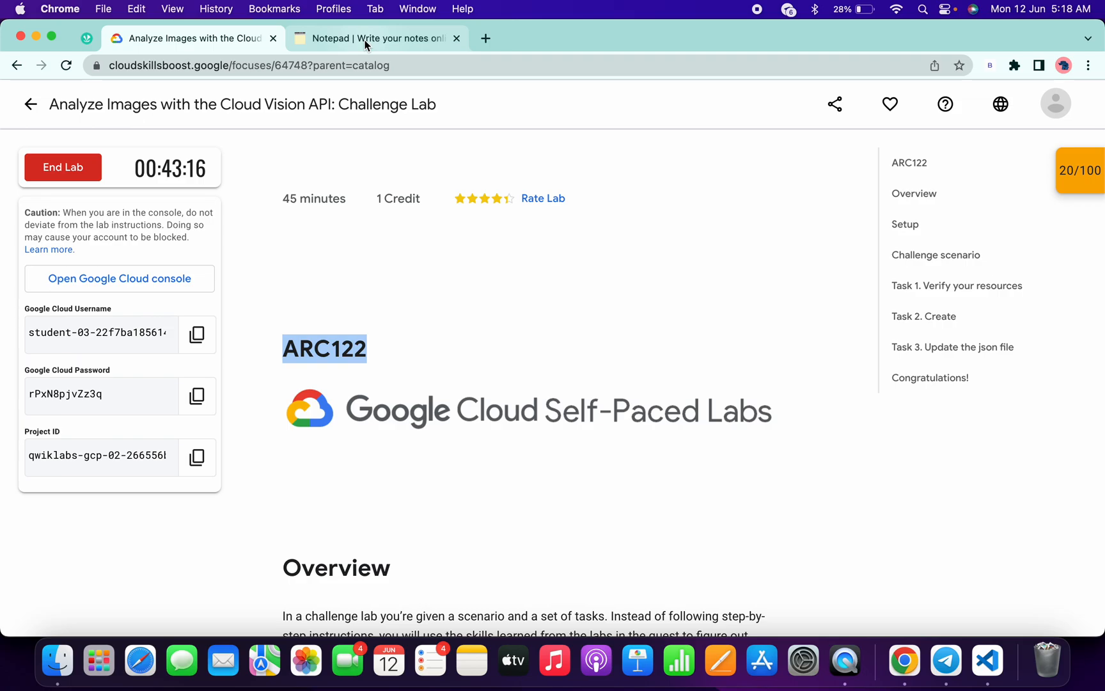
- Copy the API key export and script-run commands from Notepad and dismiss the API key notice
left_click(377, 39)
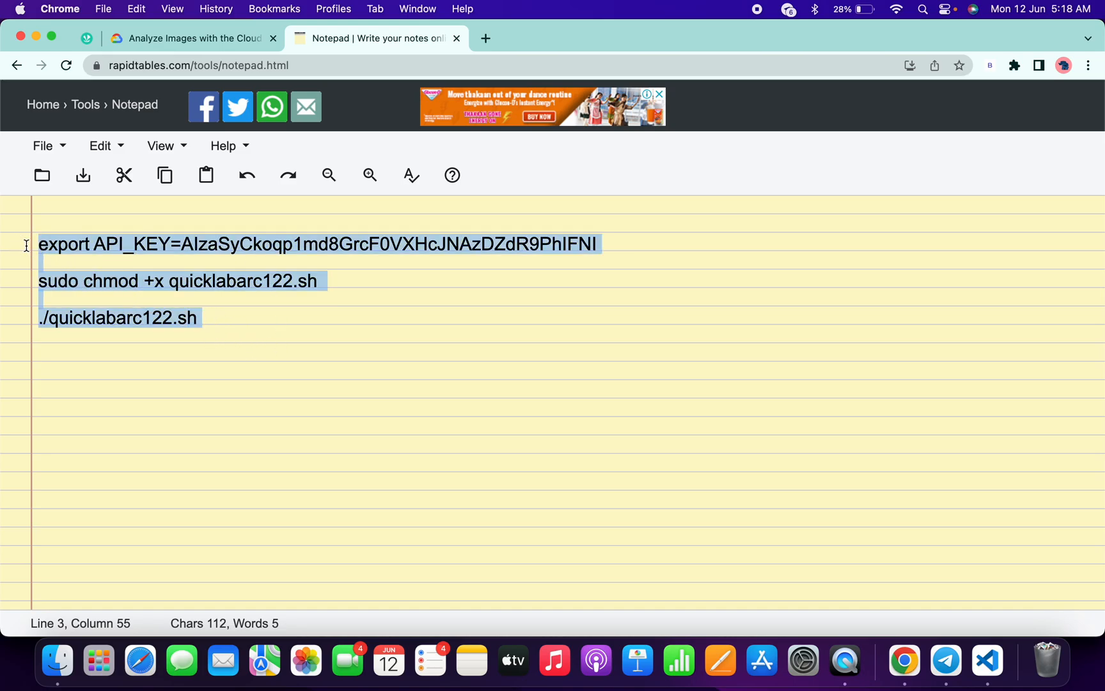
left_click(40, 331)
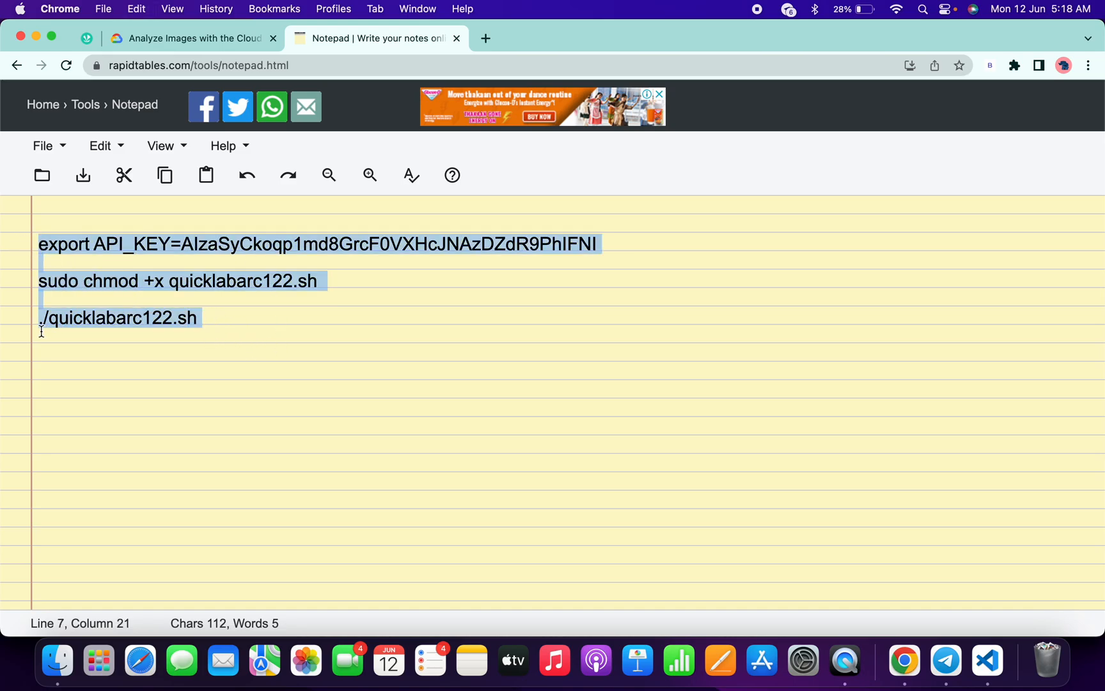
left_click(392, 19)
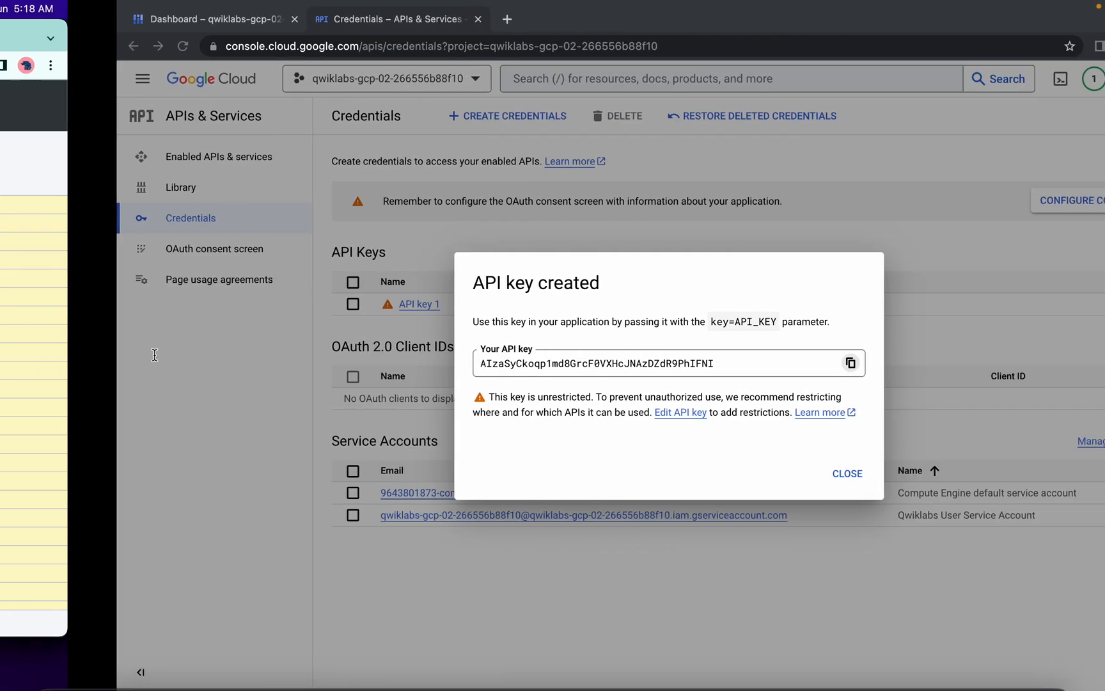
left_click(99, 19)
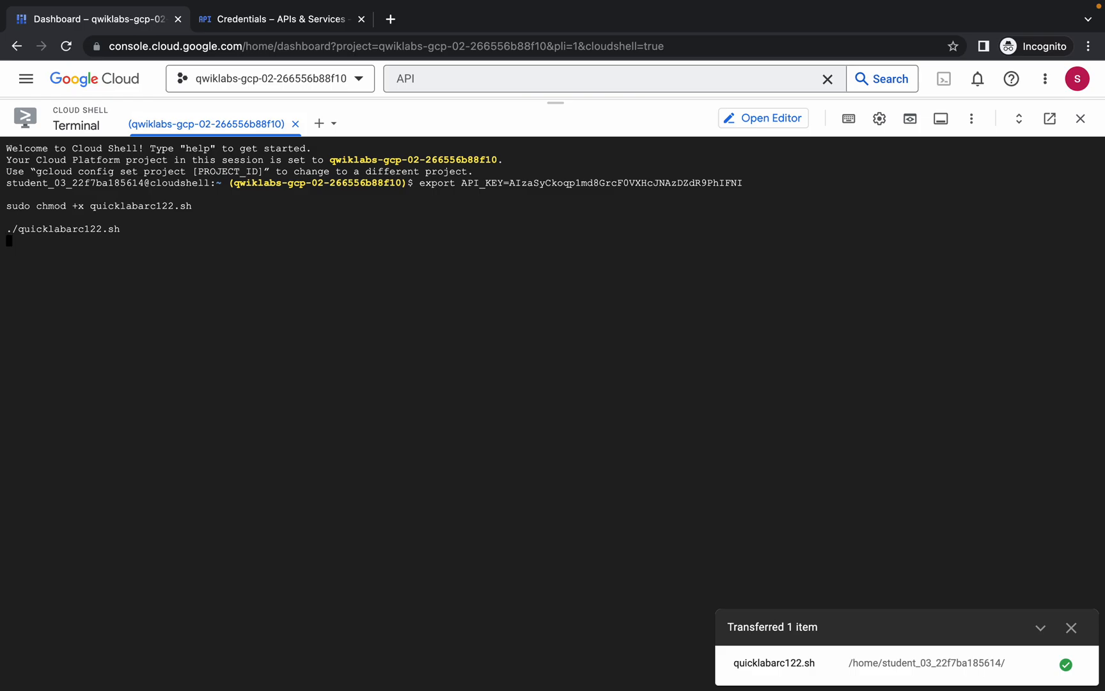
- Run quicklabarc122.sh in Cloud Shell with the API key and authorize Cloud Shell credentials
key("Return")
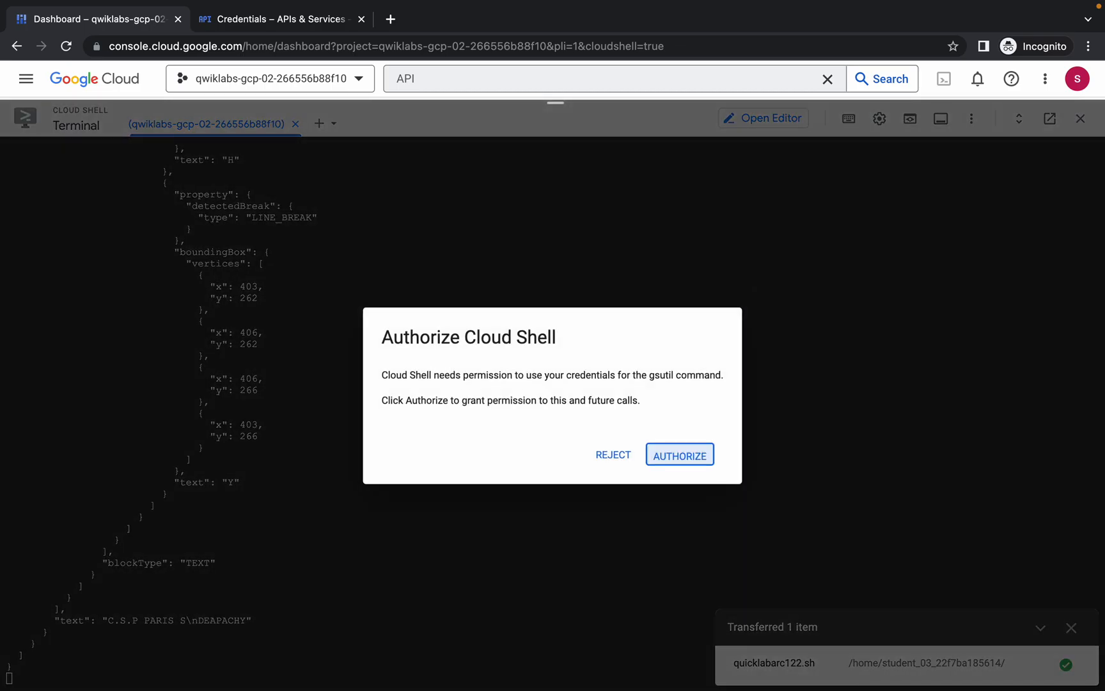
left_click(678, 454)
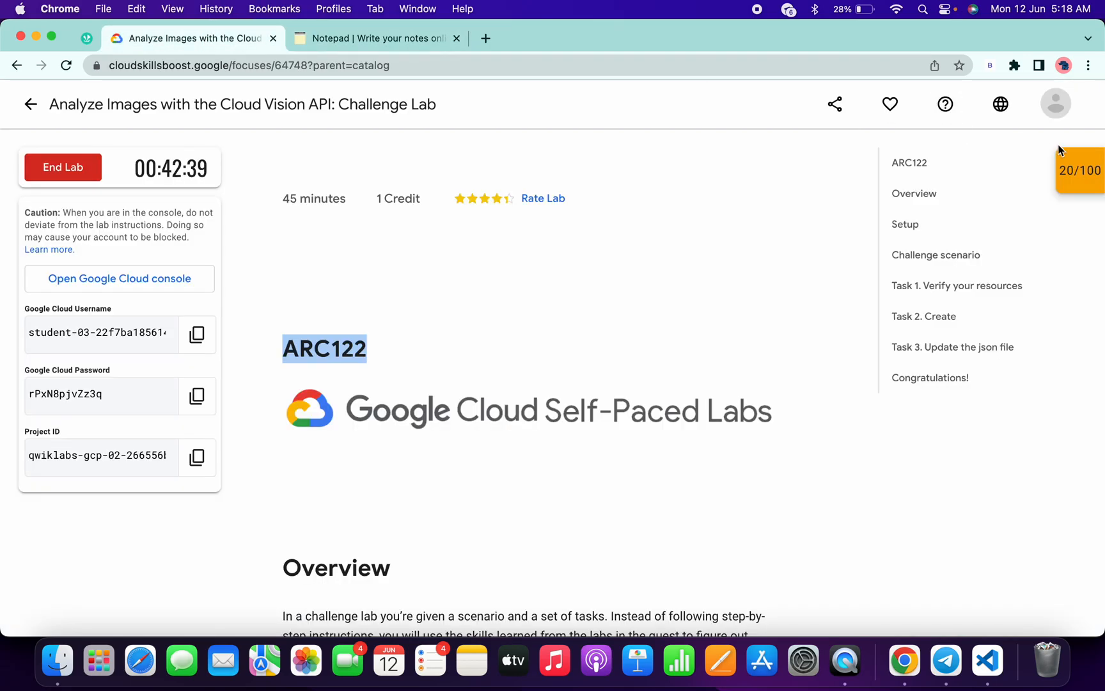
- Check progress on the remaining JSON file task, bringing the lab score to 100/100
left_click(1077, 170)
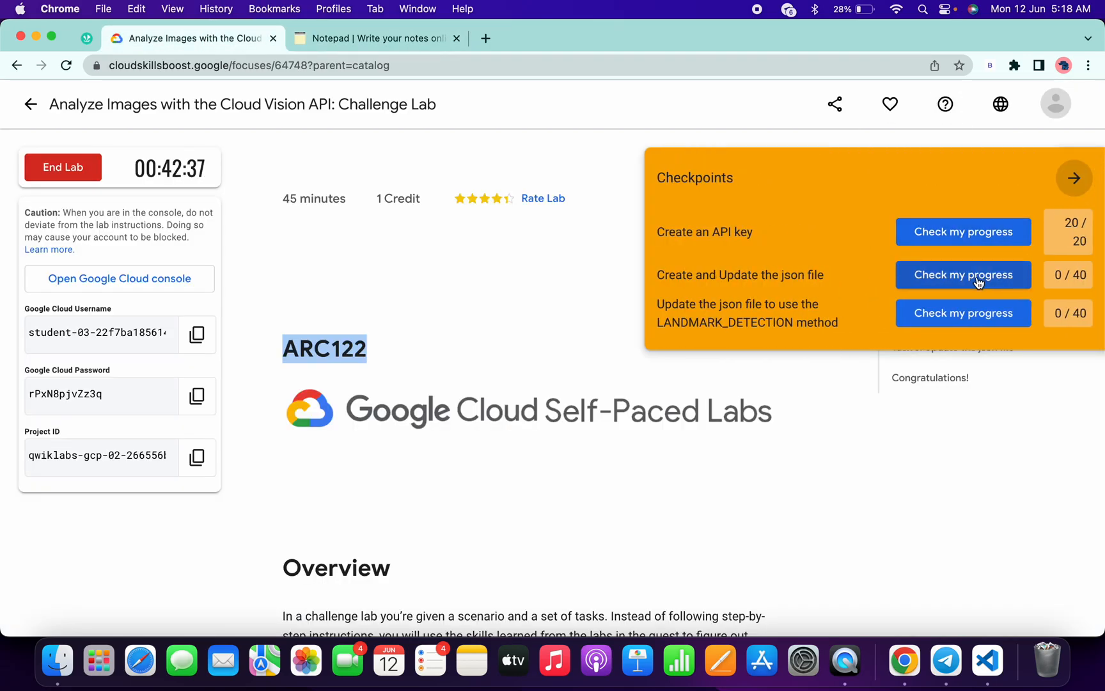
left_click(964, 274)
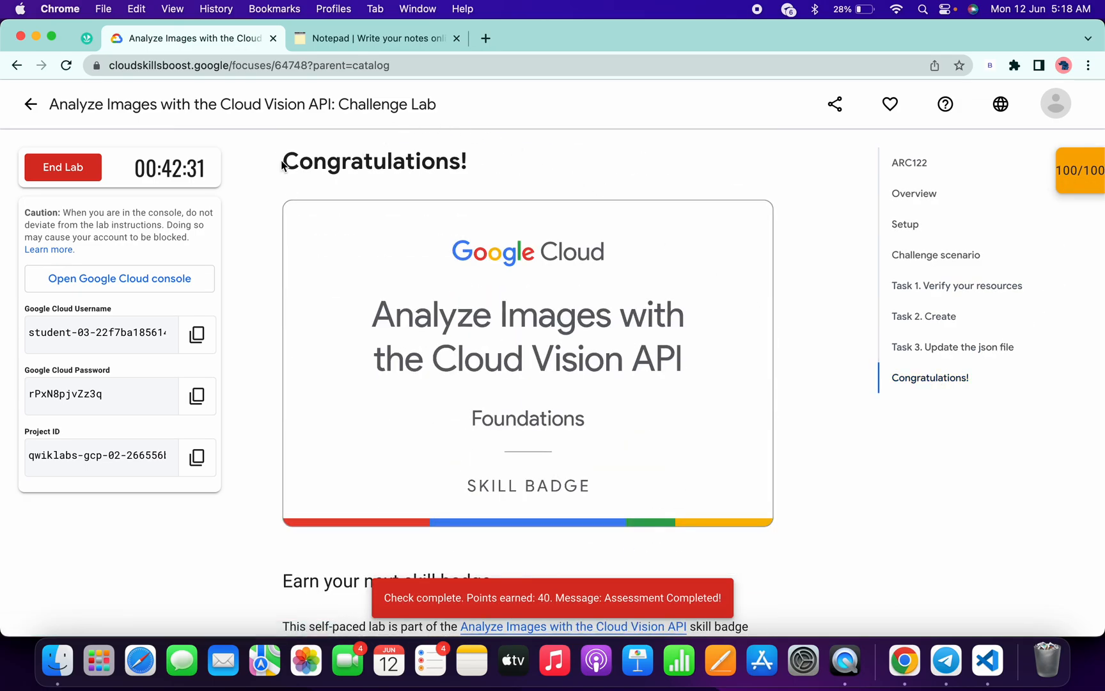
double_click(374, 162)
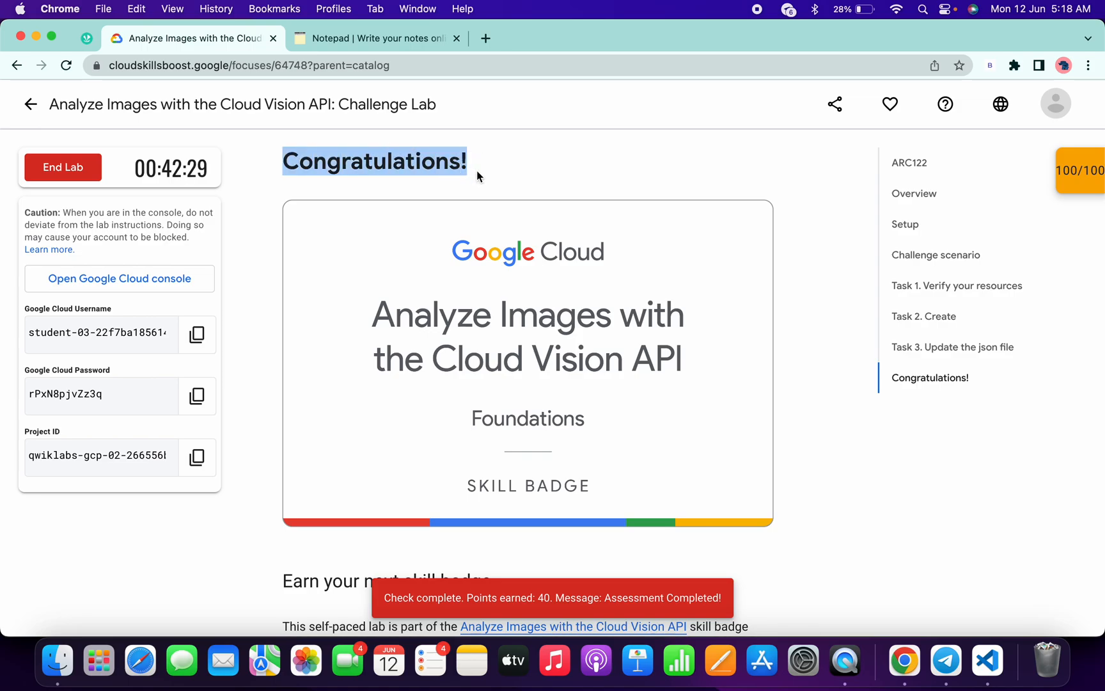